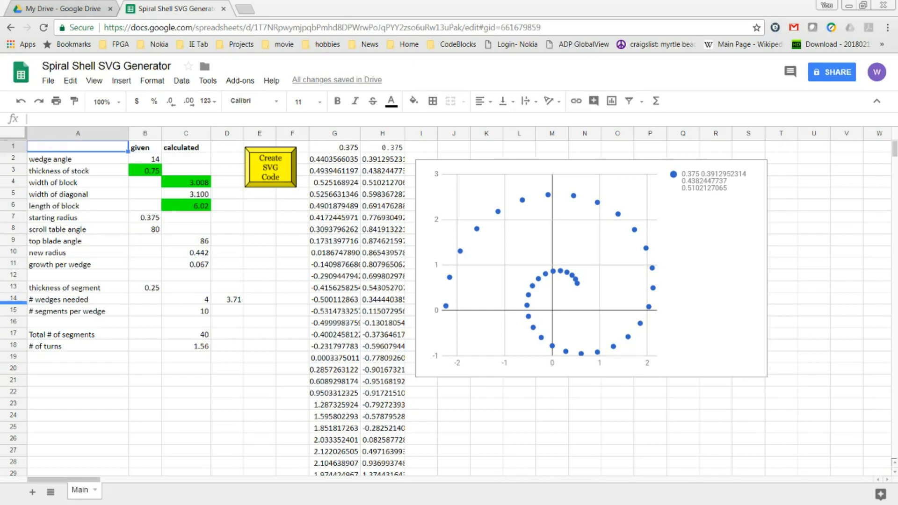
pyautogui.moveTo(129, 196)
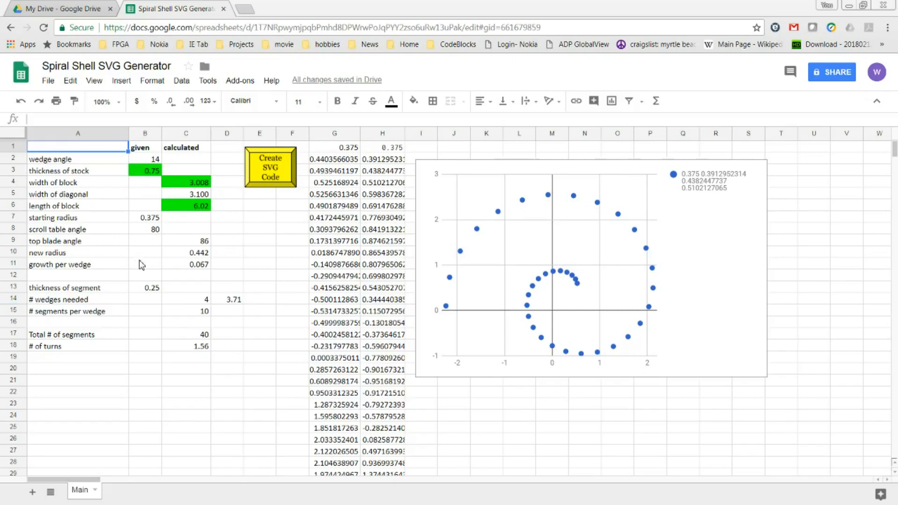
pyautogui.moveTo(145, 293)
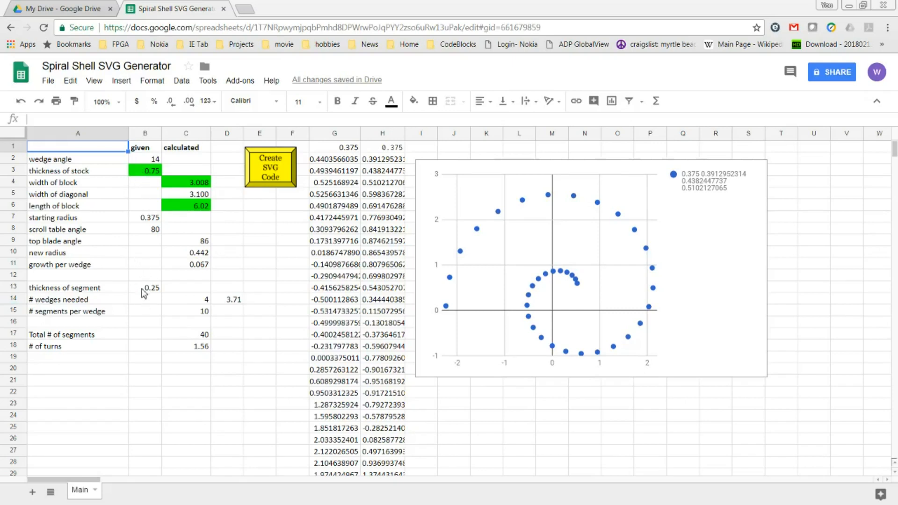
pyautogui.moveTo(139, 279)
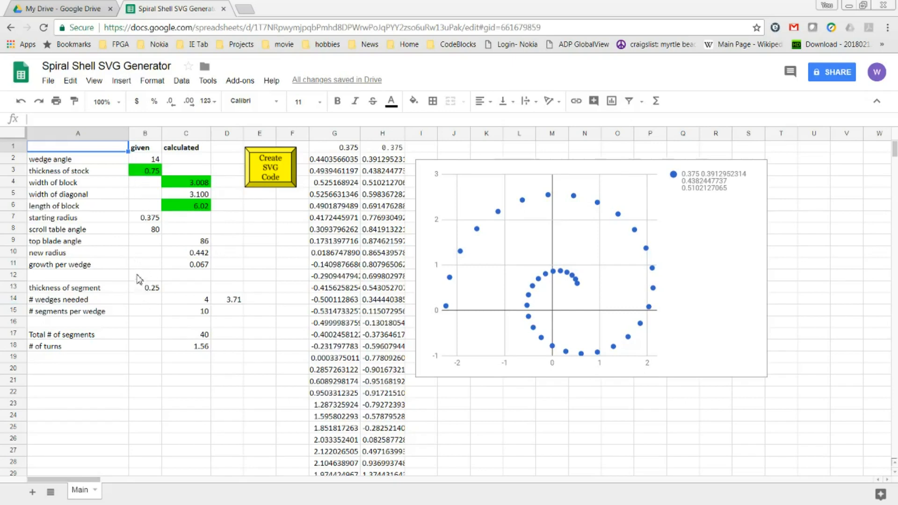
pyautogui.moveTo(137, 237)
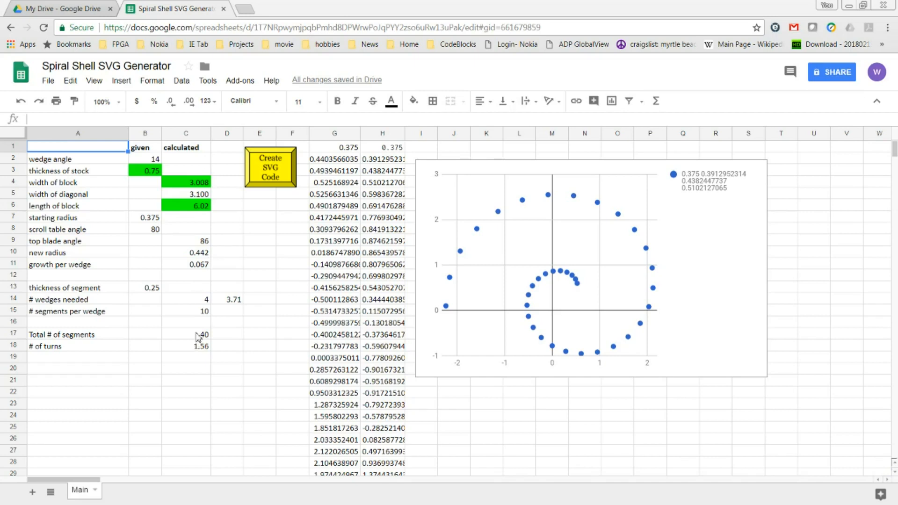
pyautogui.moveTo(561, 296)
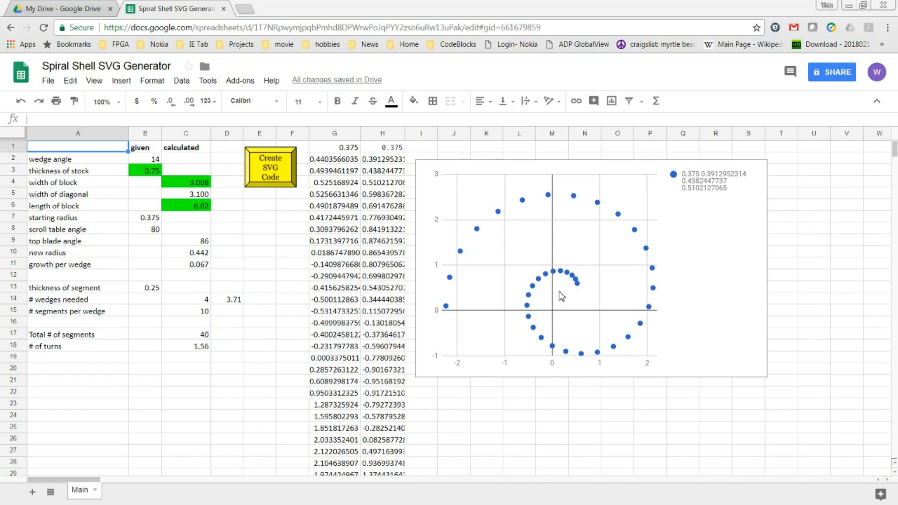
pyautogui.moveTo(190, 353)
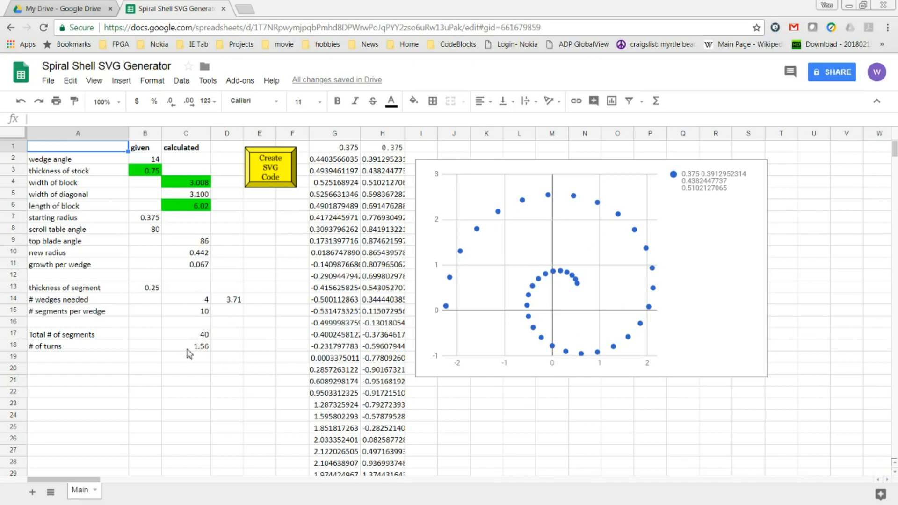
pyautogui.moveTo(165, 344)
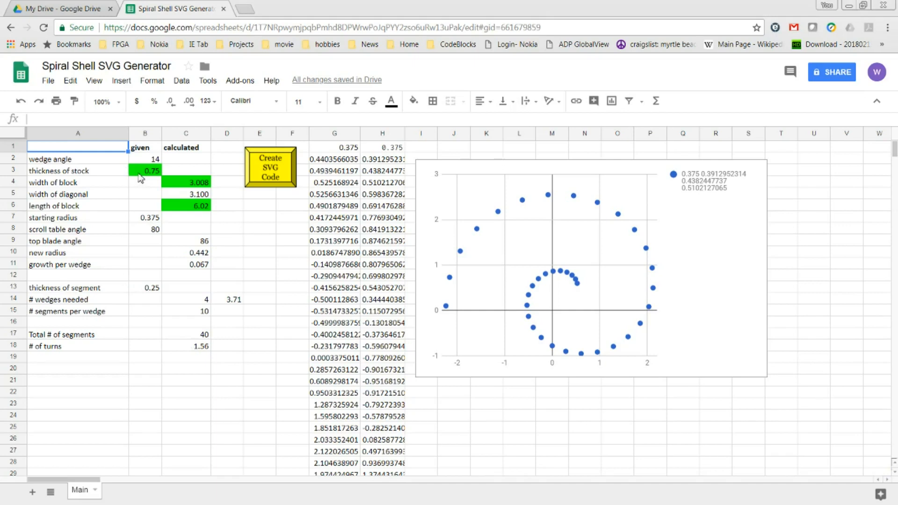
# Review the stock thickness and starting radius formulas and set the wedge angle to 15.
pyautogui.click(144, 170)
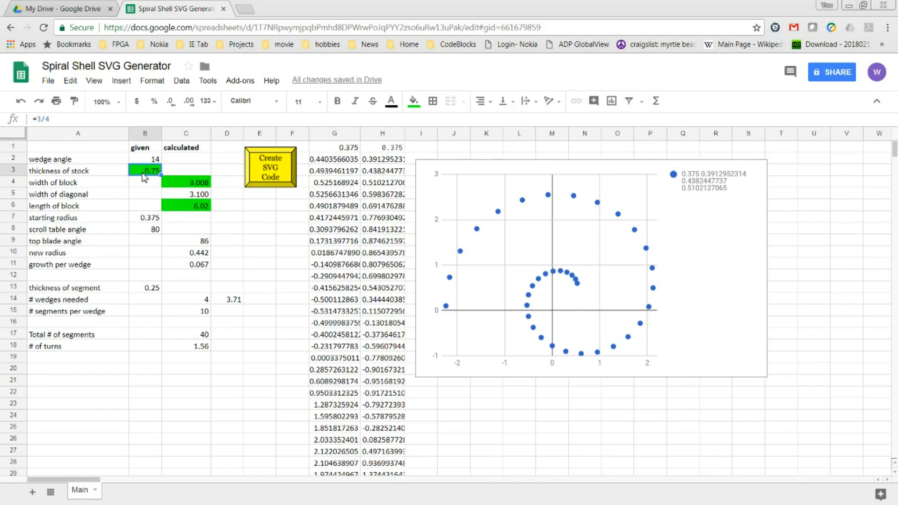
pyautogui.click(144, 159)
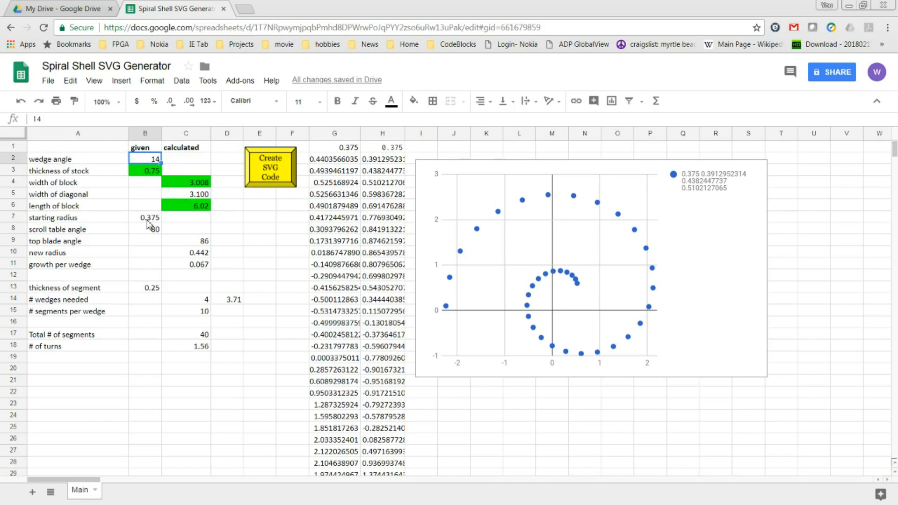
pyautogui.moveTo(143, 224)
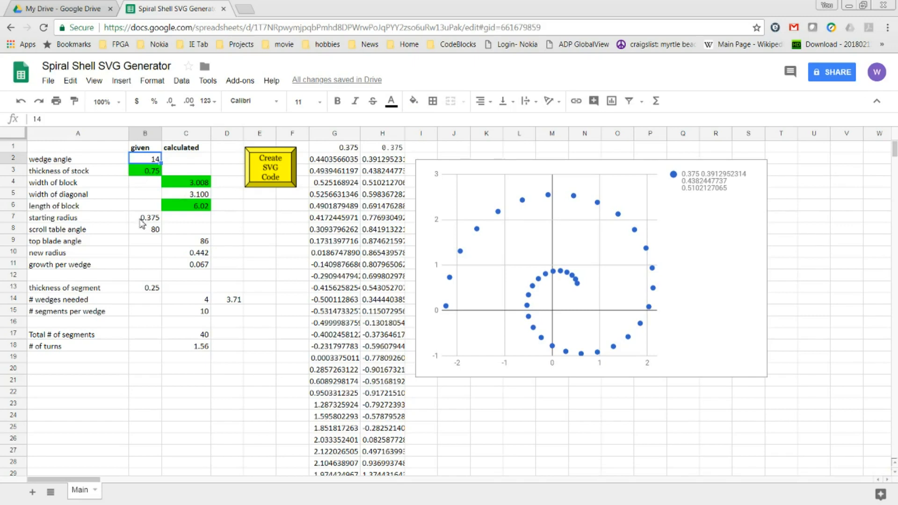
pyautogui.moveTo(185, 186)
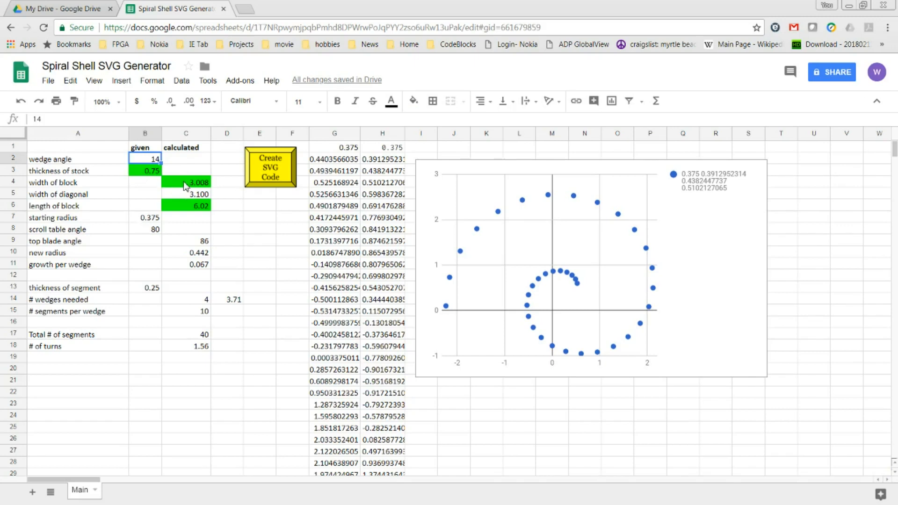
pyautogui.moveTo(211, 189)
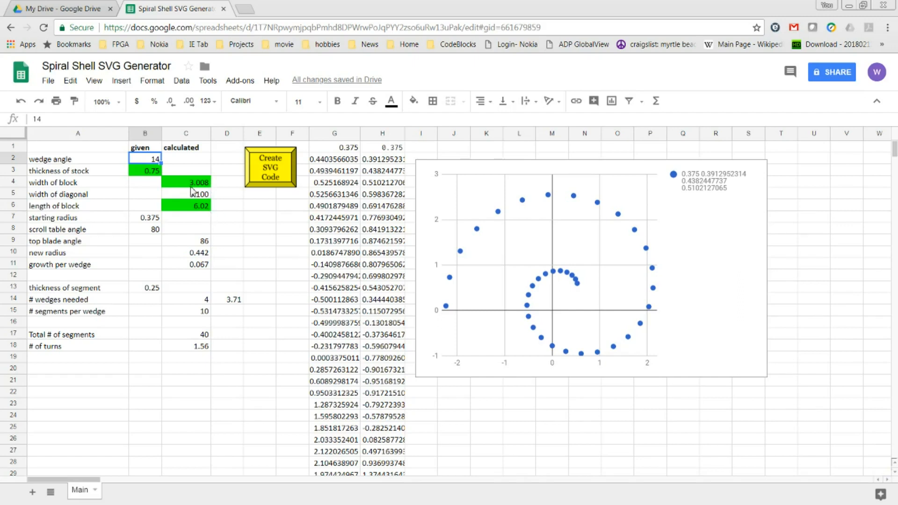
pyautogui.write('15')
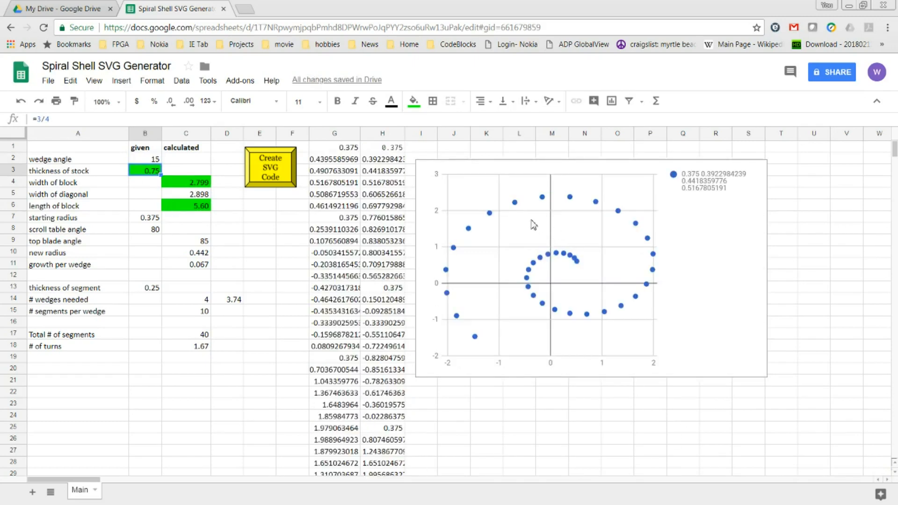
pyautogui.moveTo(142, 332)
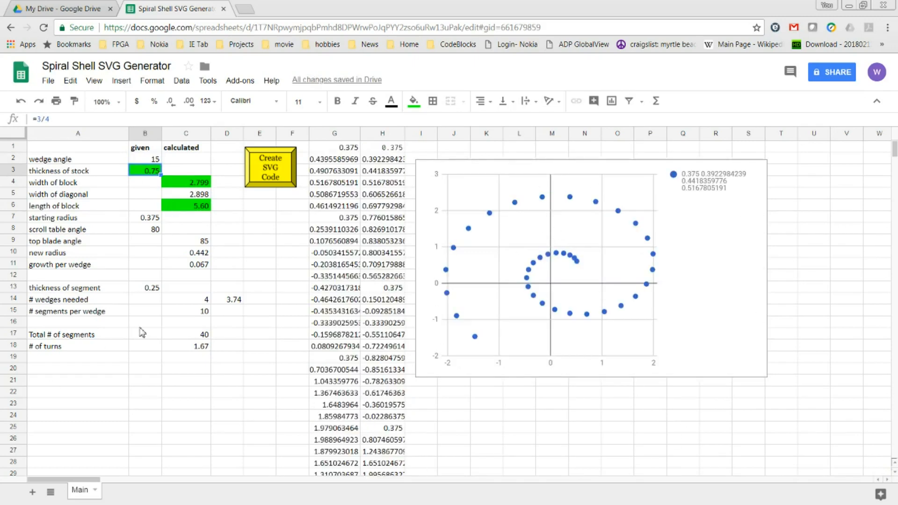
pyautogui.click(144, 159)
pyautogui.write('14')
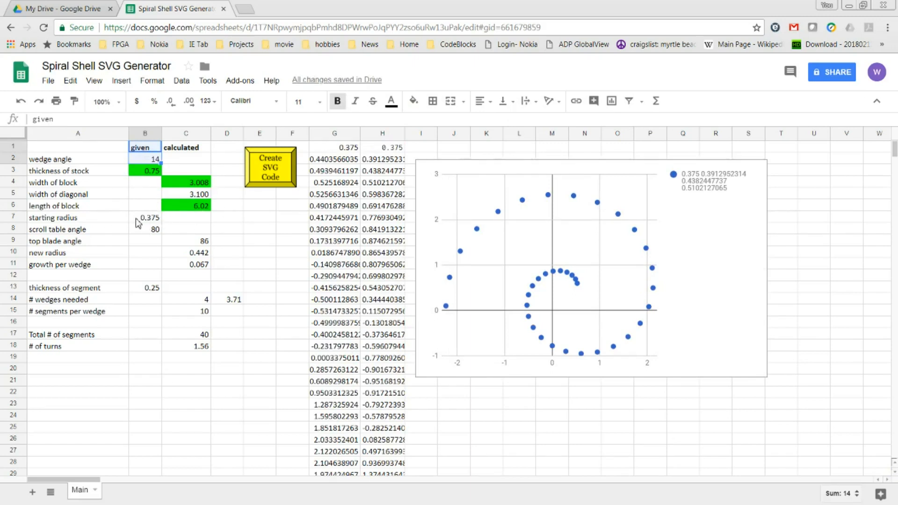
pyautogui.click(145, 217)
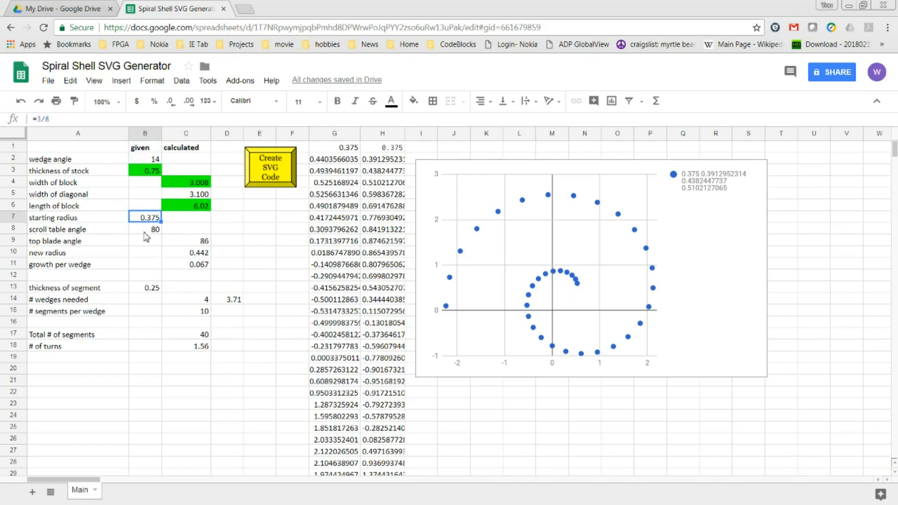
pyautogui.moveTo(136, 224)
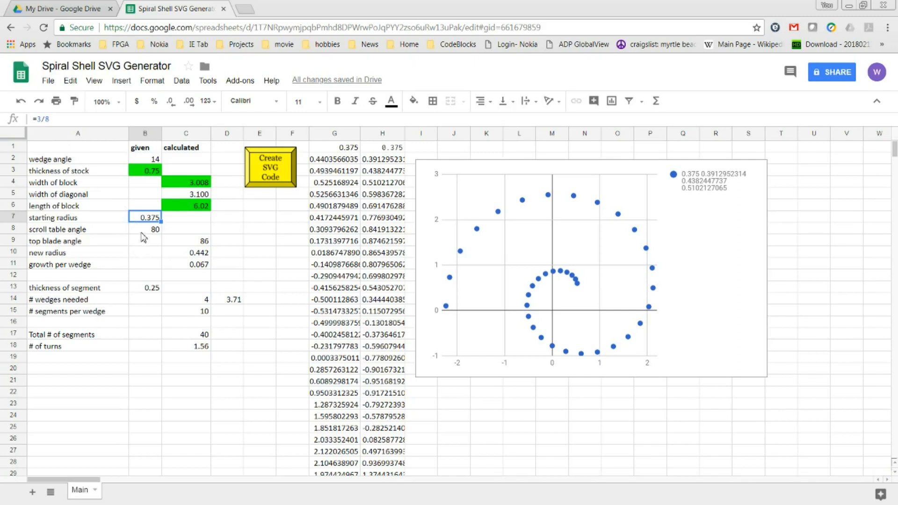
# Try a scroll table angle of 74, then restore it to 80.
pyautogui.click(144, 229)
pyautogui.write('78')
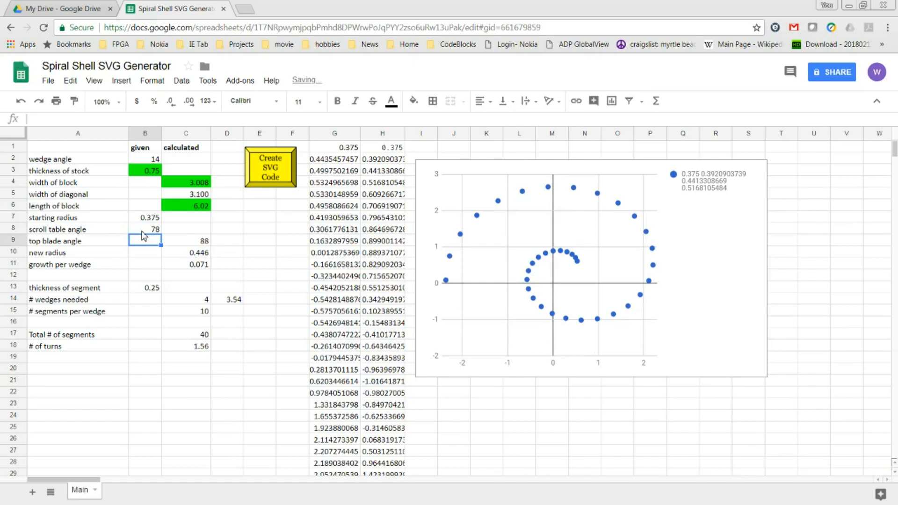
pyautogui.click(144, 229)
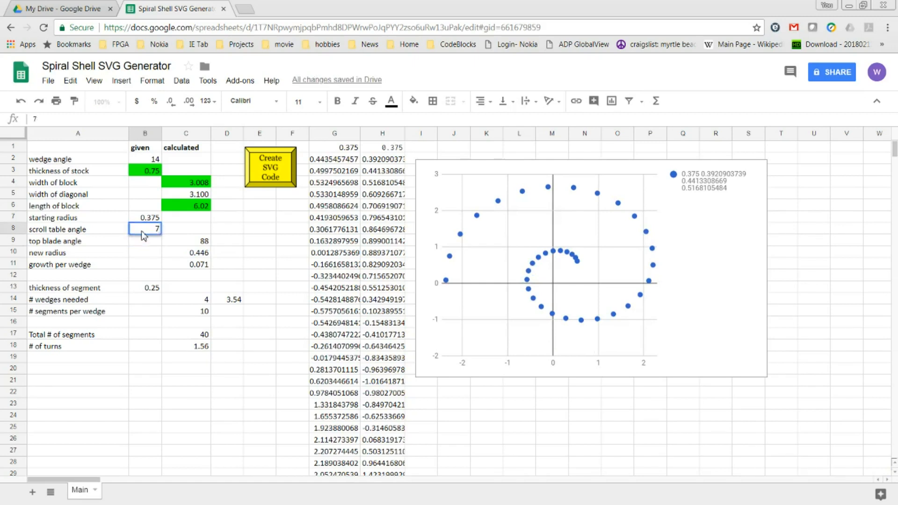
pyautogui.write('74')
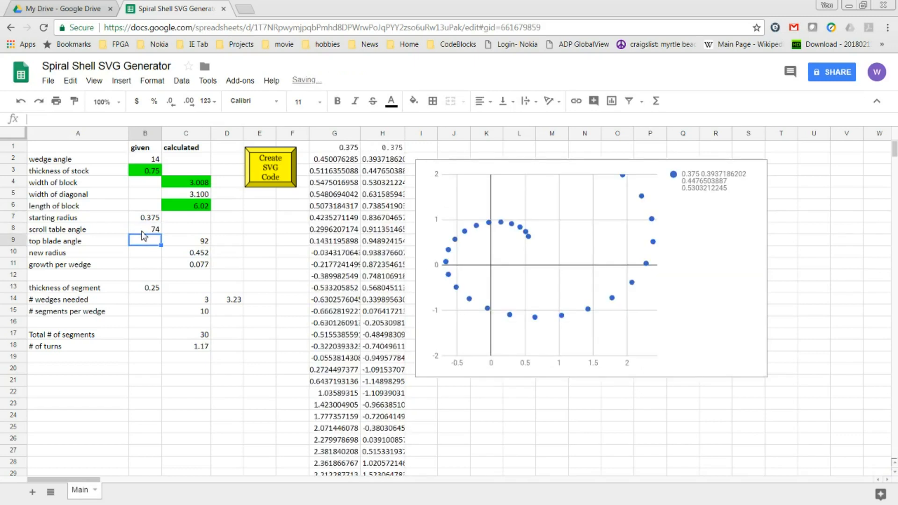
pyautogui.click(144, 229)
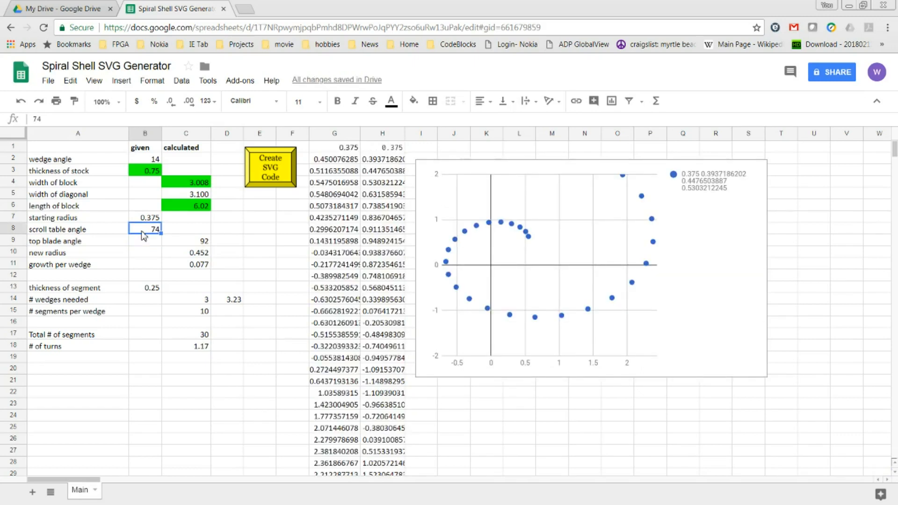
pyautogui.write('80')
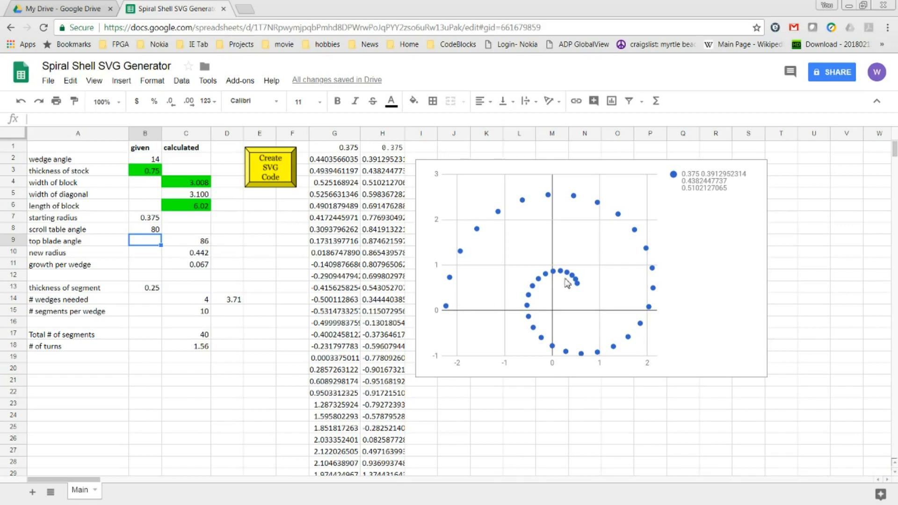
pyautogui.moveTo(345, 290)
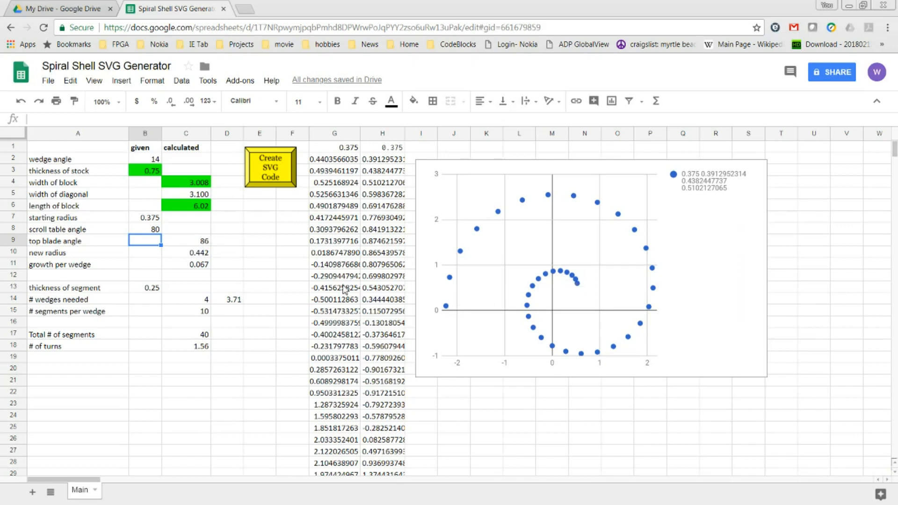
pyautogui.moveTo(203, 263)
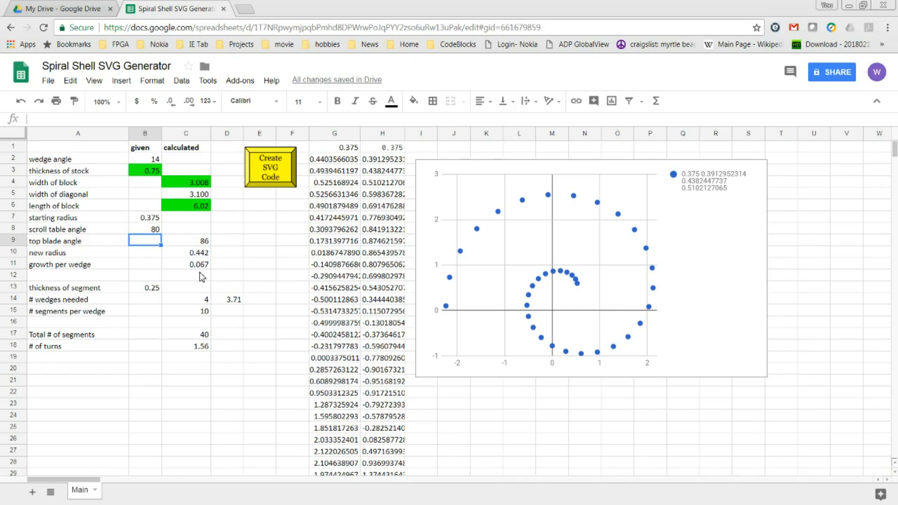
pyautogui.moveTo(208, 274)
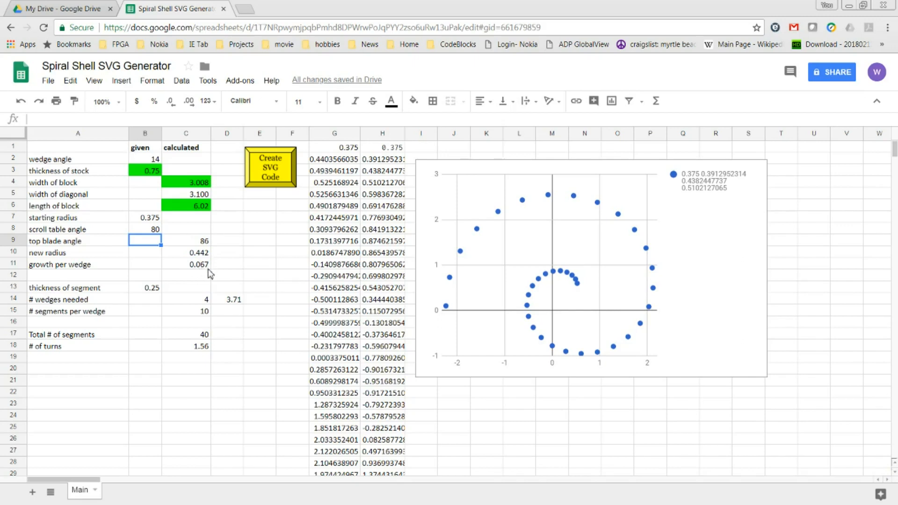
pyautogui.moveTo(213, 268)
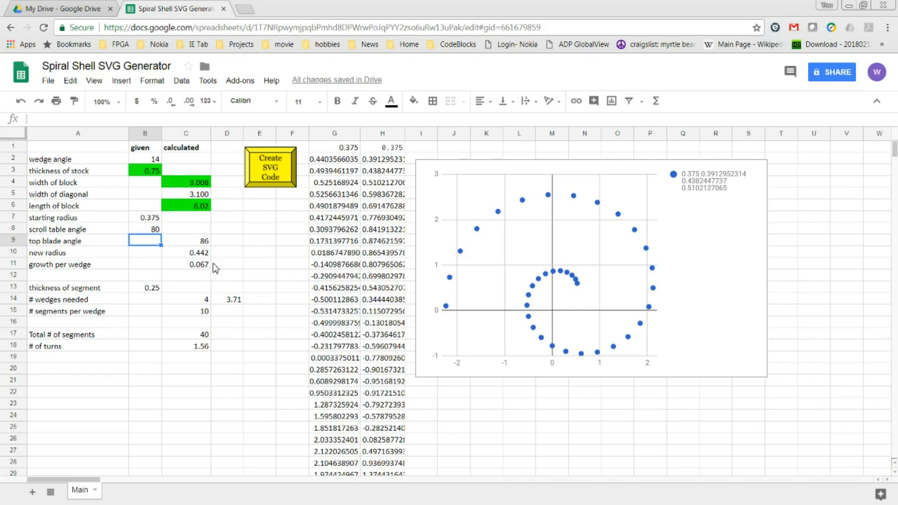
pyautogui.moveTo(208, 267)
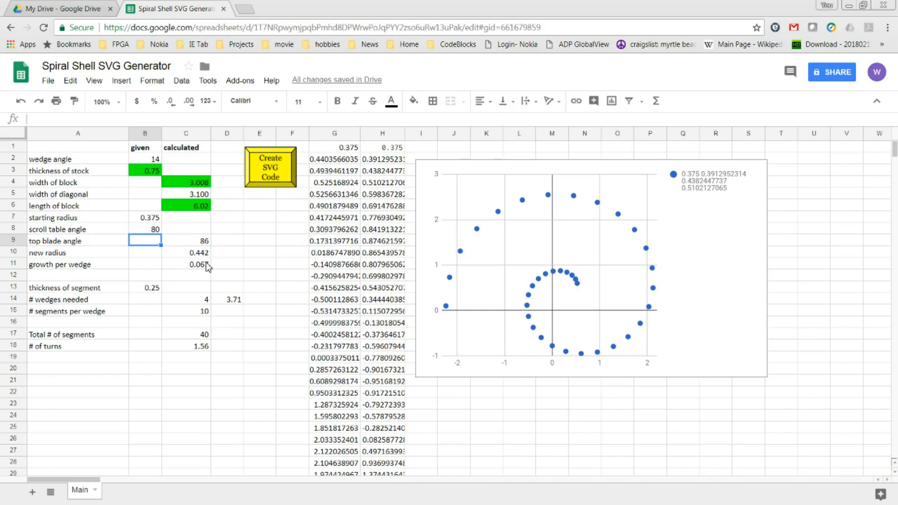
pyautogui.moveTo(194, 275)
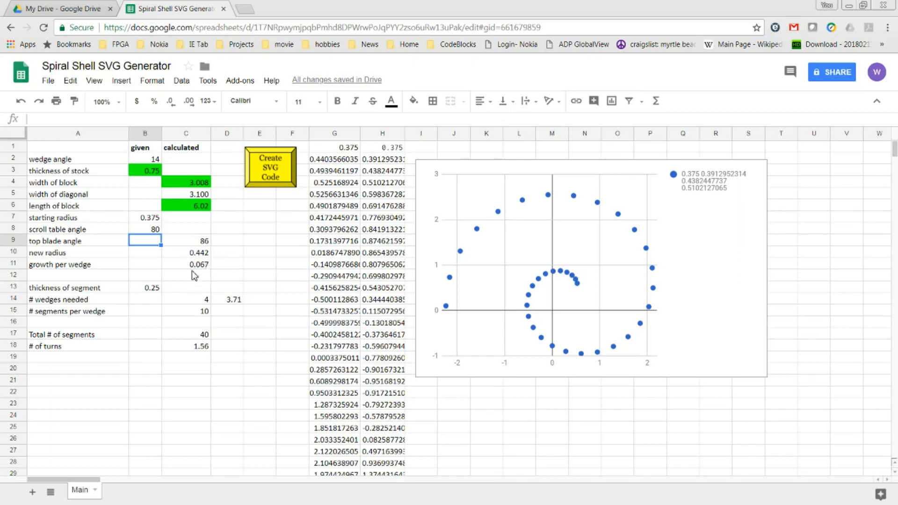
pyautogui.moveTo(160, 297)
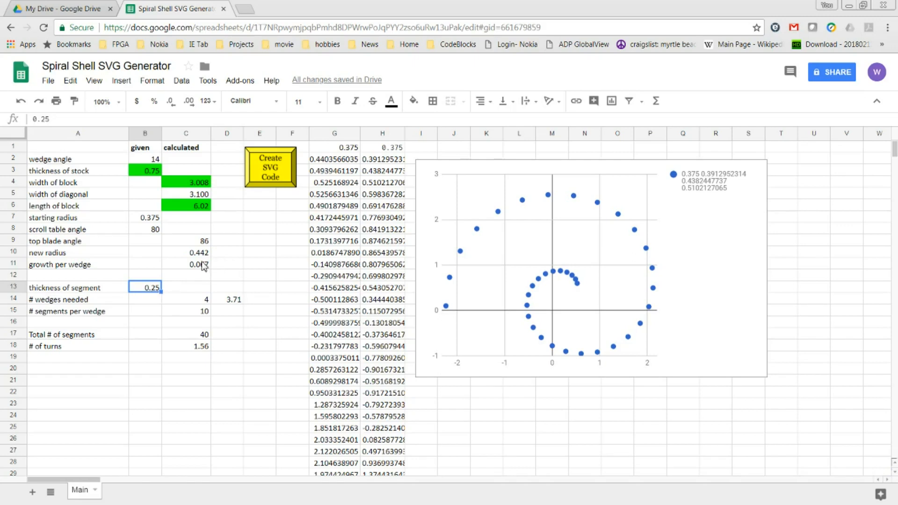
pyautogui.moveTo(206, 308)
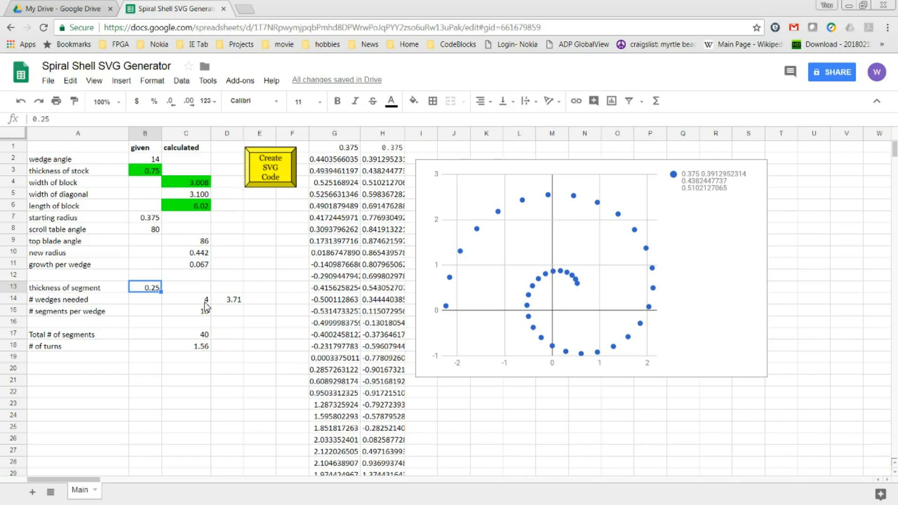
pyautogui.moveTo(223, 316)
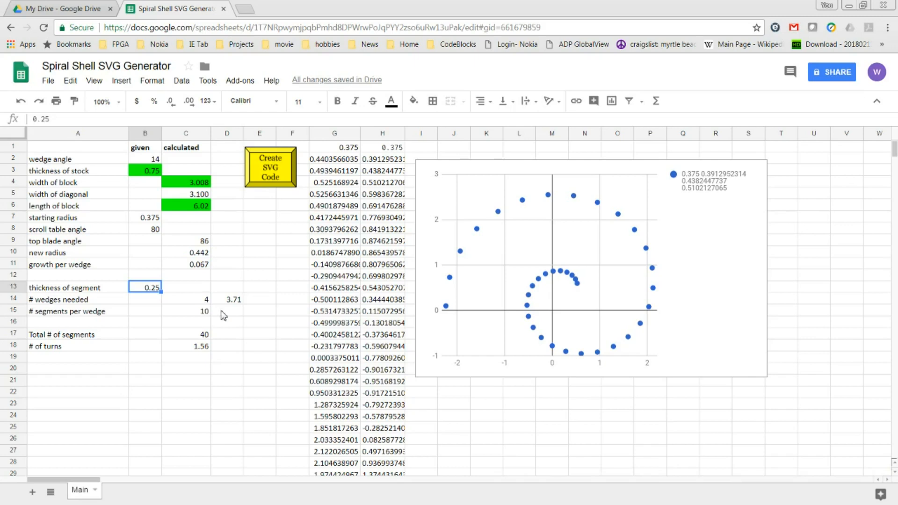
pyautogui.moveTo(198, 317)
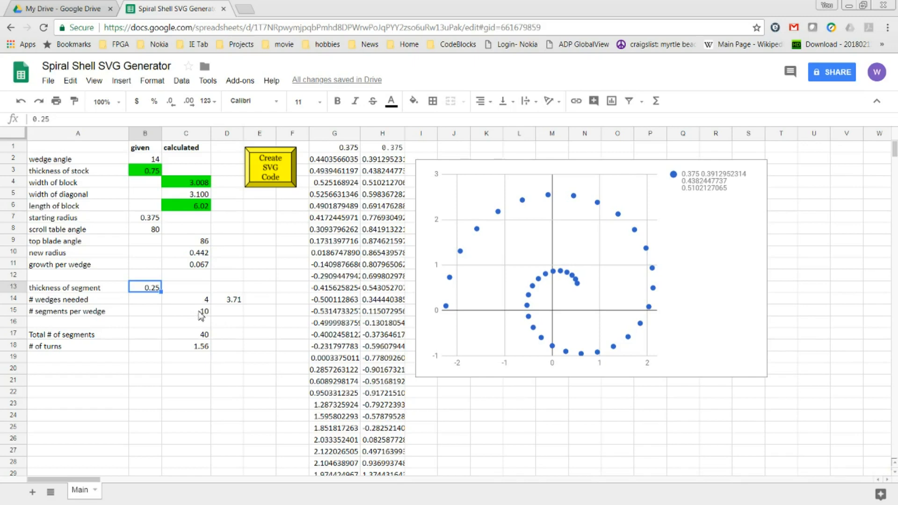
pyautogui.moveTo(192, 341)
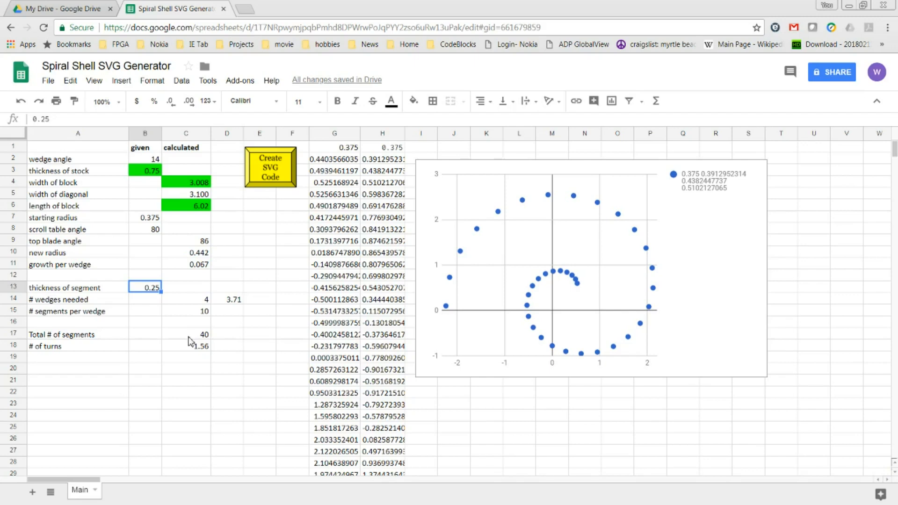
pyautogui.moveTo(190, 356)
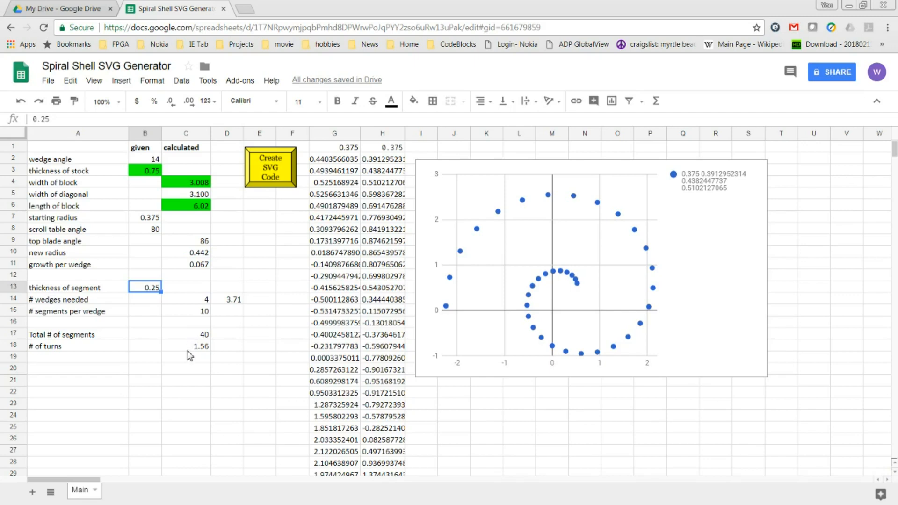
pyautogui.moveTo(190, 356)
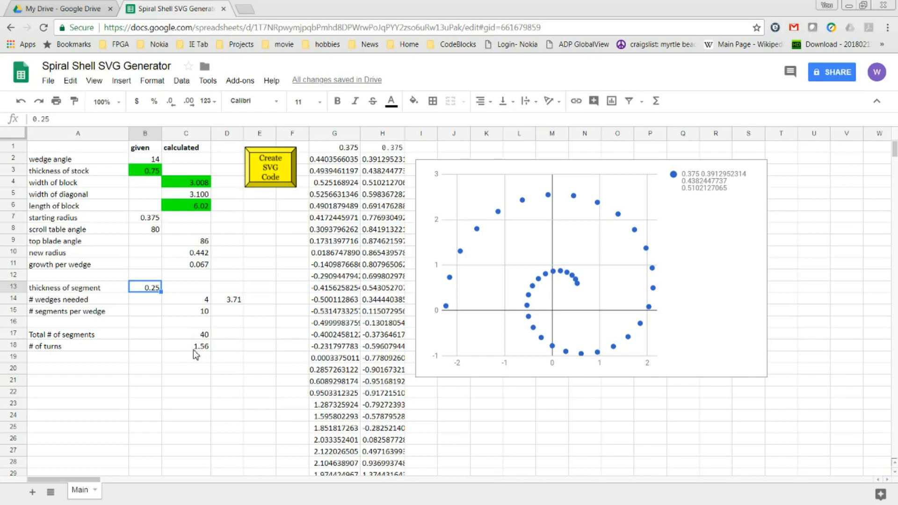
pyautogui.moveTo(619, 246)
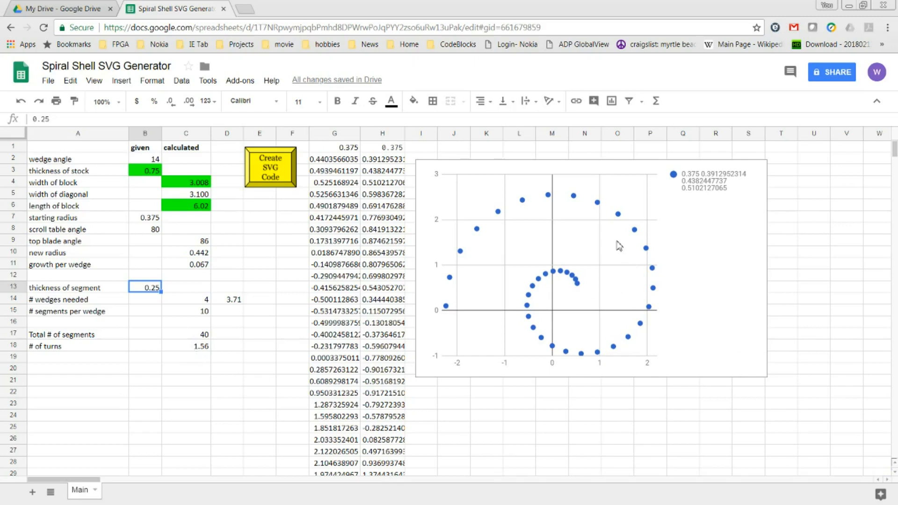
pyautogui.moveTo(503, 277)
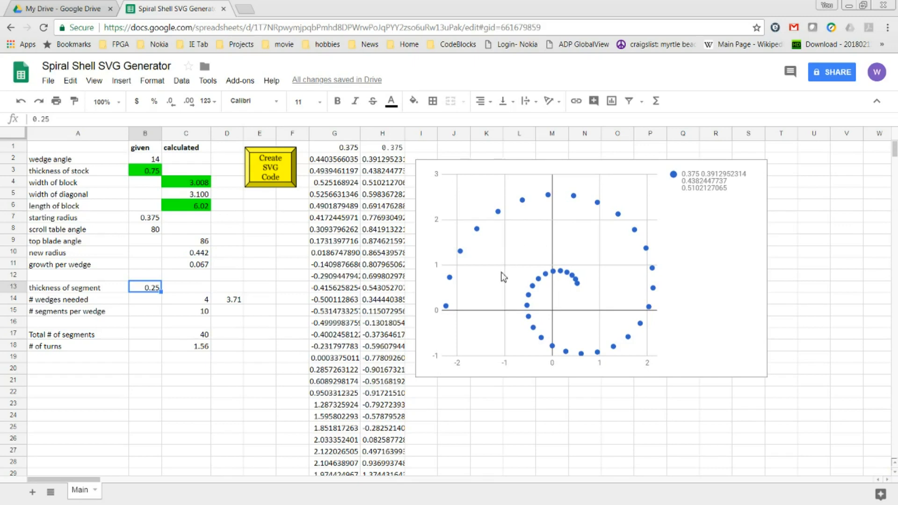
pyautogui.moveTo(185, 372)
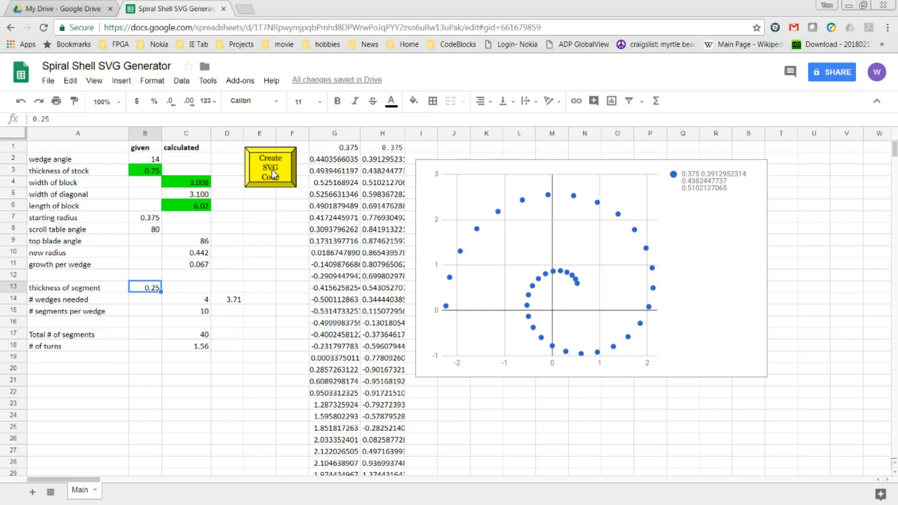
# Run the 'Create SVG Code' script to generate the shell pattern SVG.
pyautogui.click(269, 167)
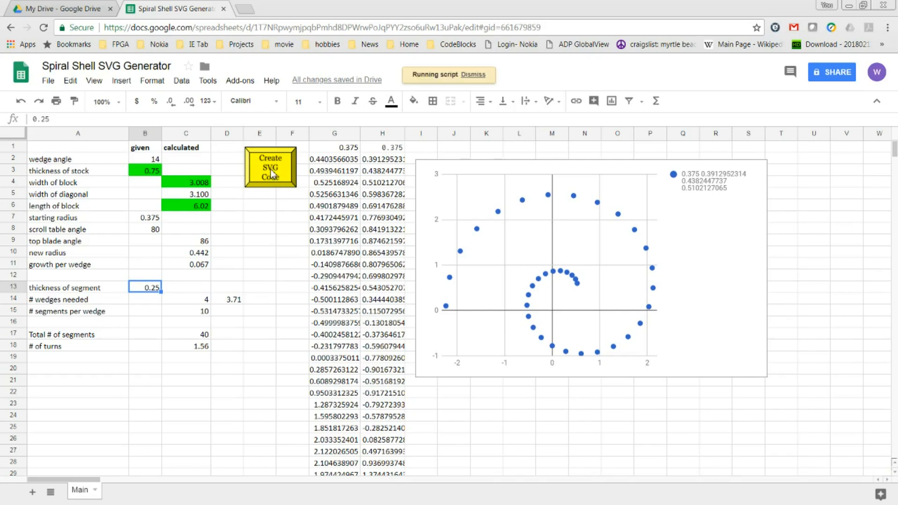
pyautogui.click(270, 166)
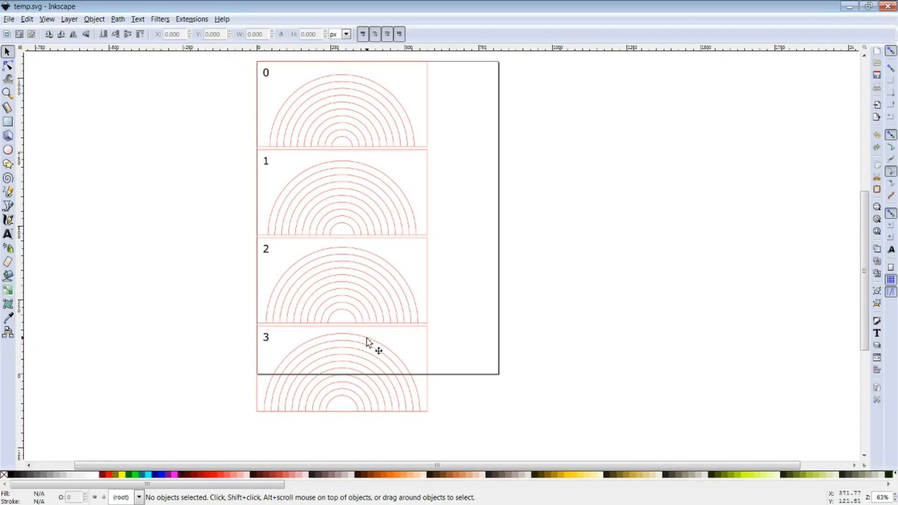
pyautogui.moveTo(381, 377)
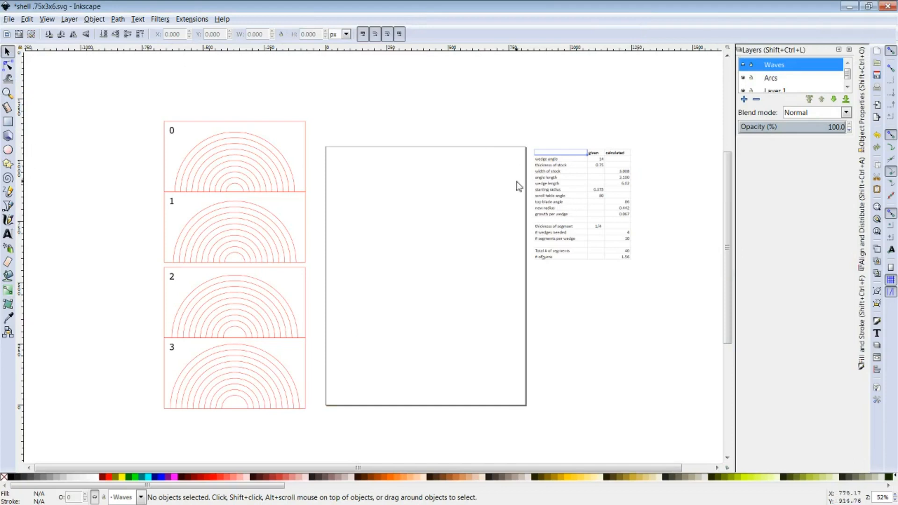
pyautogui.moveTo(464, 353)
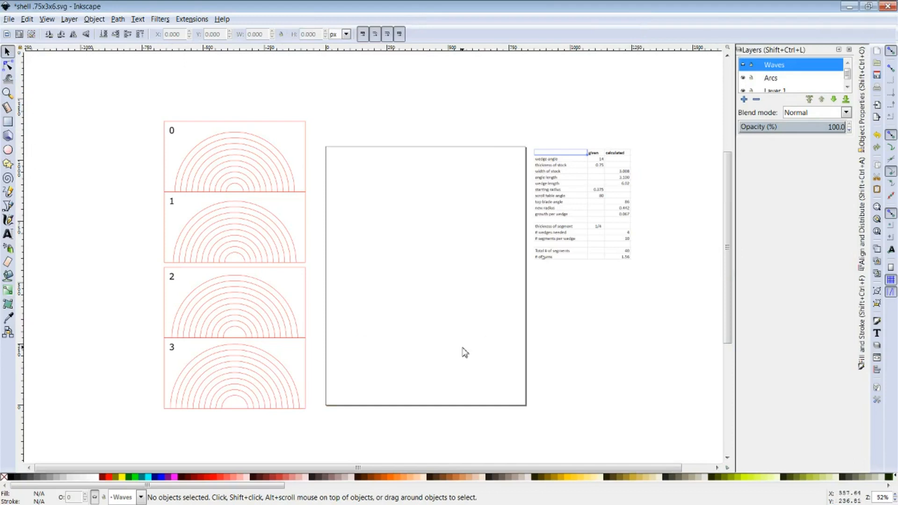
pyautogui.moveTo(224, 280)
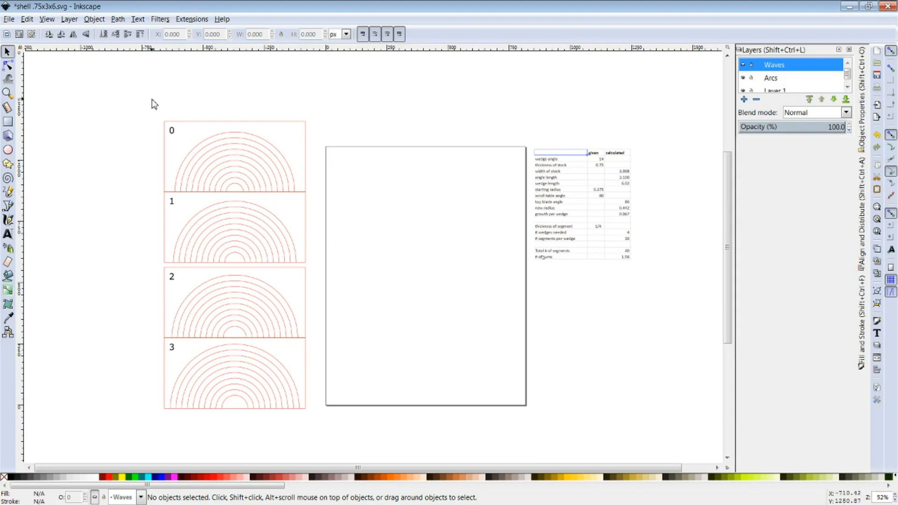
pyautogui.moveTo(483, 253)
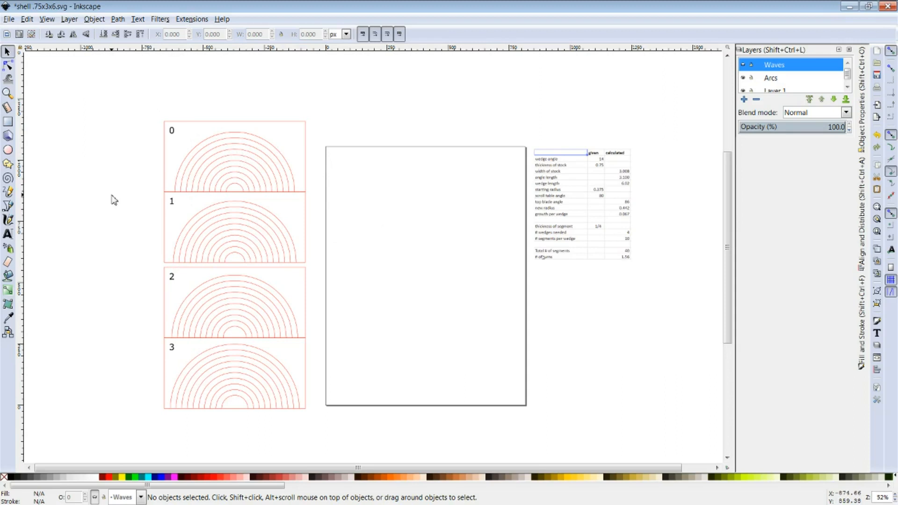
pyautogui.moveTo(175, 371)
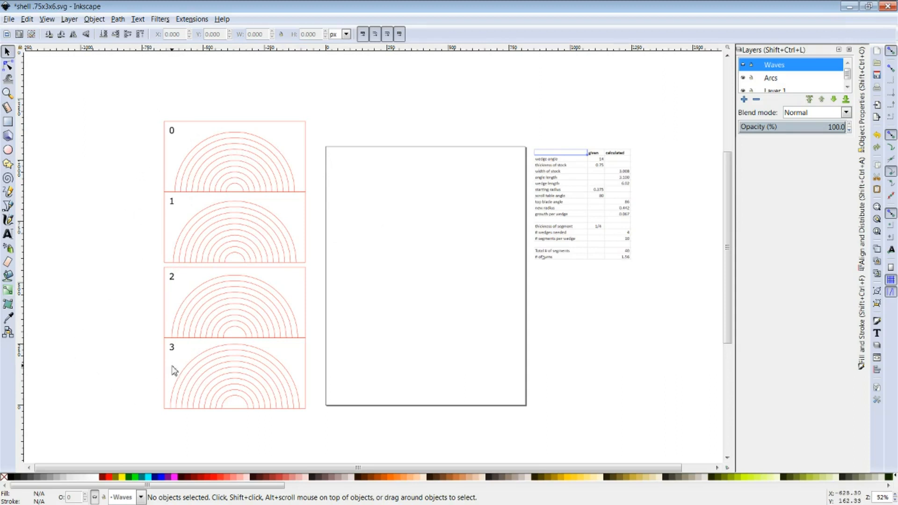
pyautogui.moveTo(575, 272)
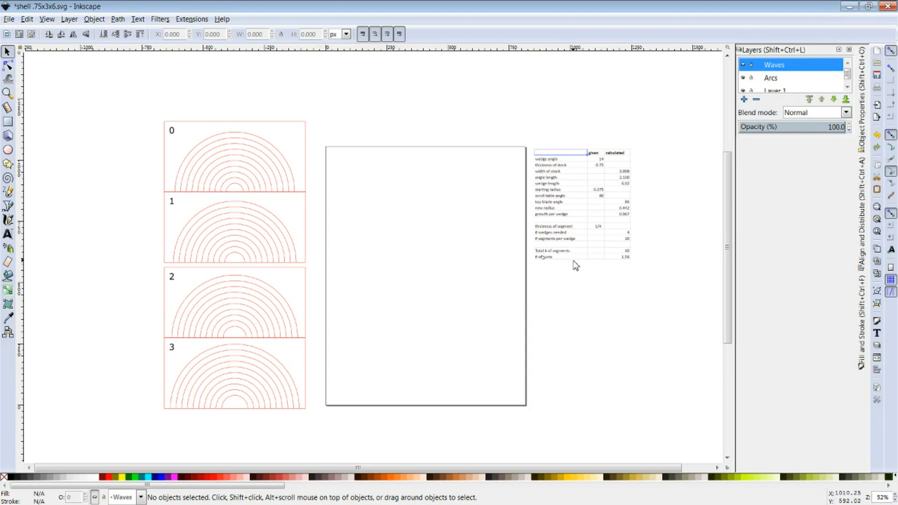
pyautogui.moveTo(625, 280)
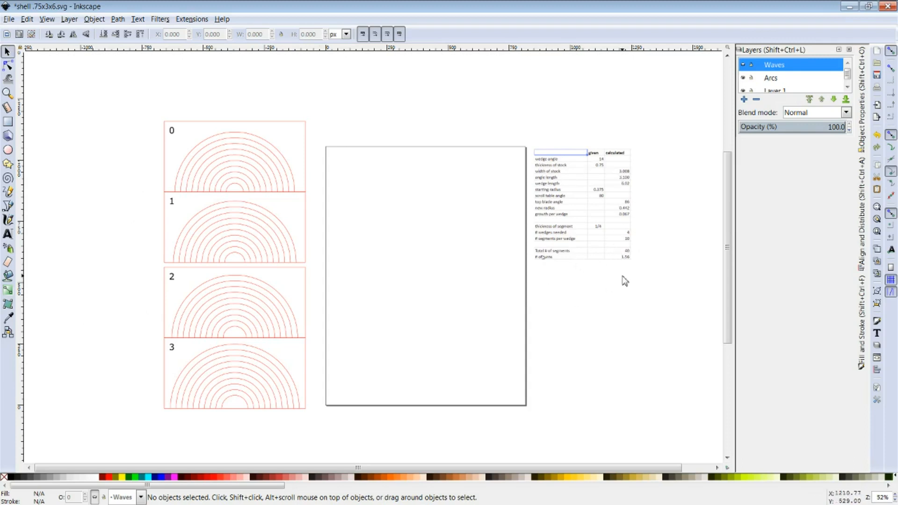
pyautogui.moveTo(619, 182)
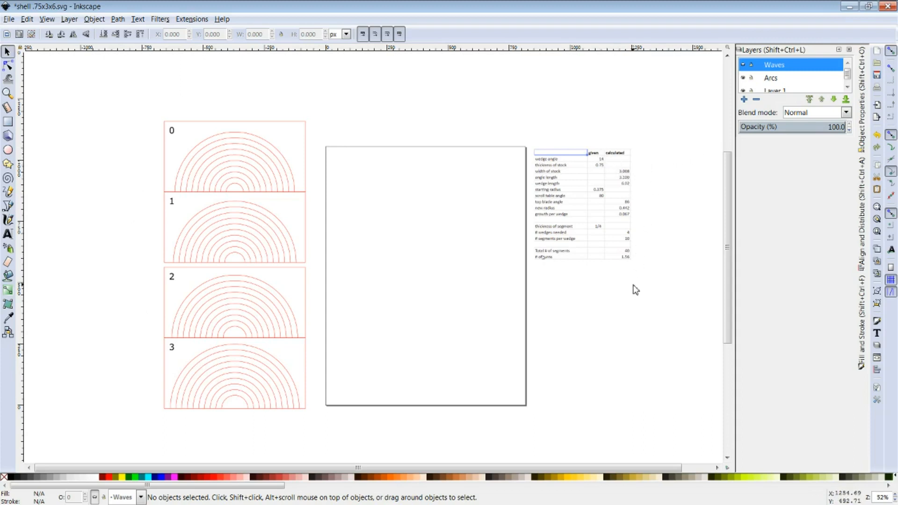
pyautogui.moveTo(639, 275)
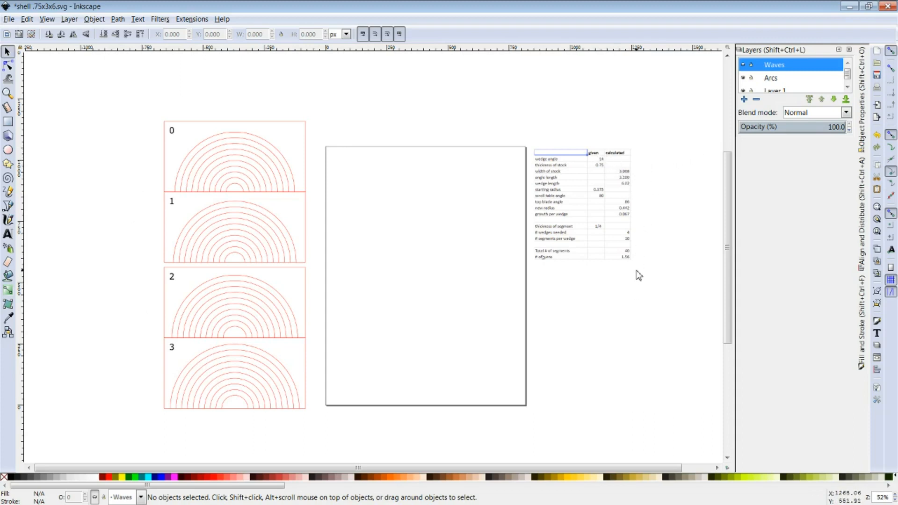
pyautogui.moveTo(537, 88)
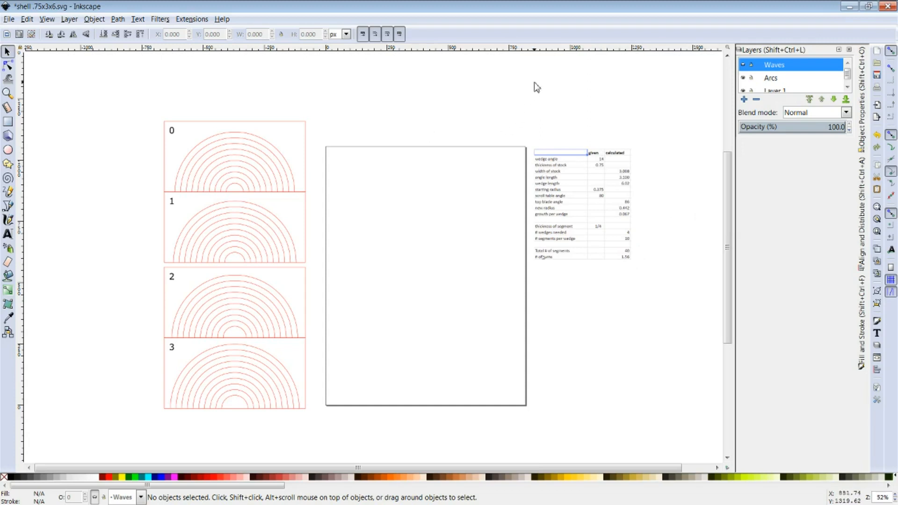
pyautogui.moveTo(650, 94)
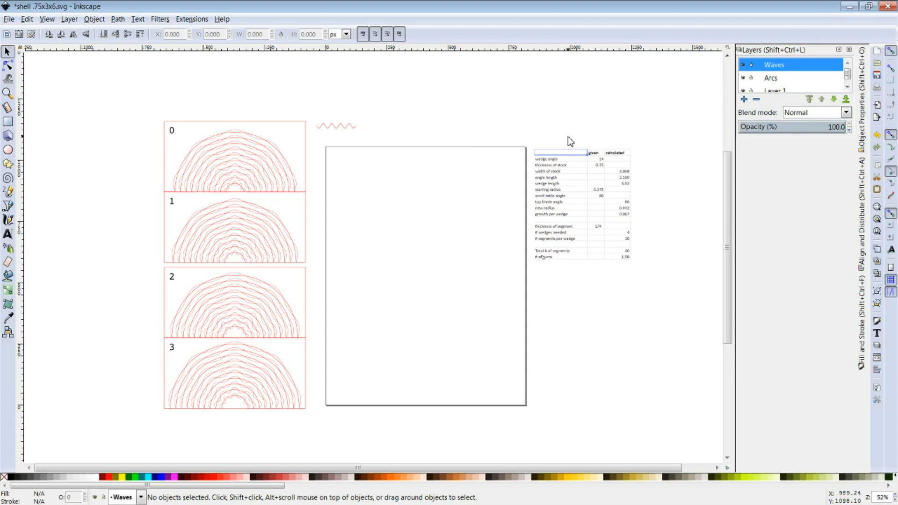
pyautogui.moveTo(537, 150)
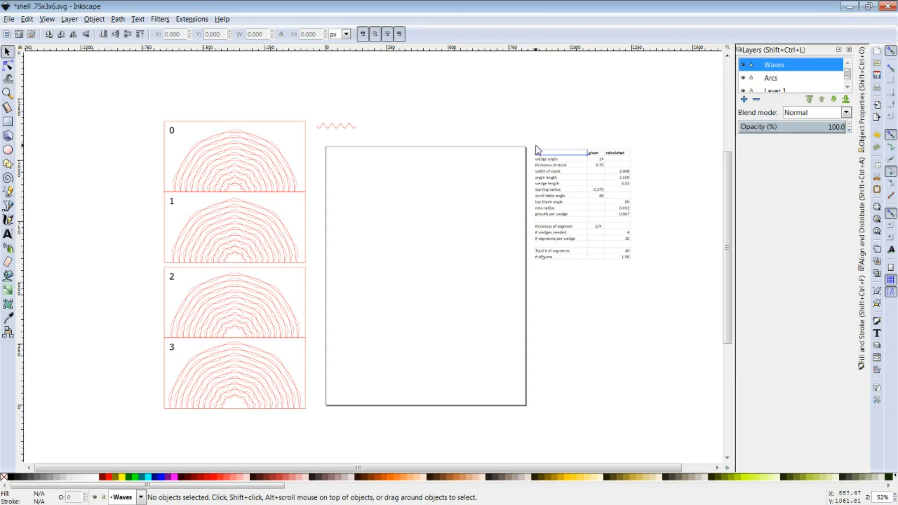
pyautogui.moveTo(522, 176)
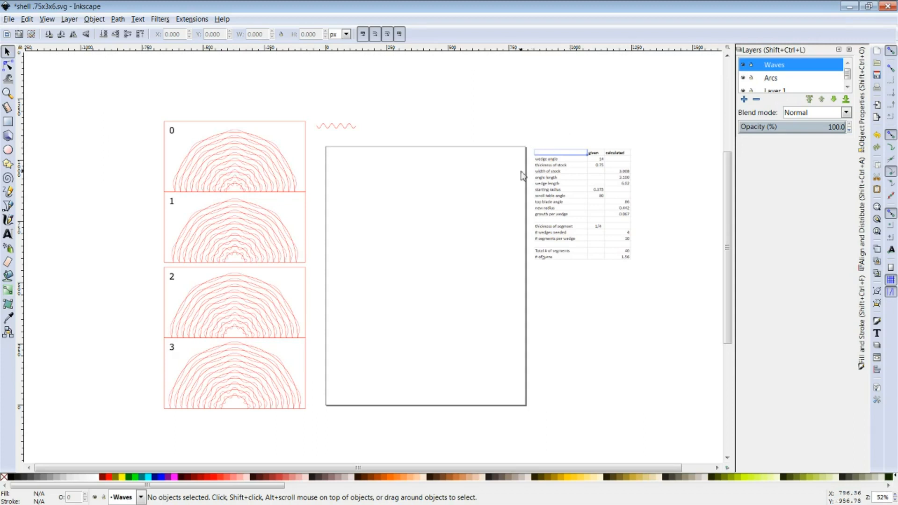
pyautogui.moveTo(472, 193)
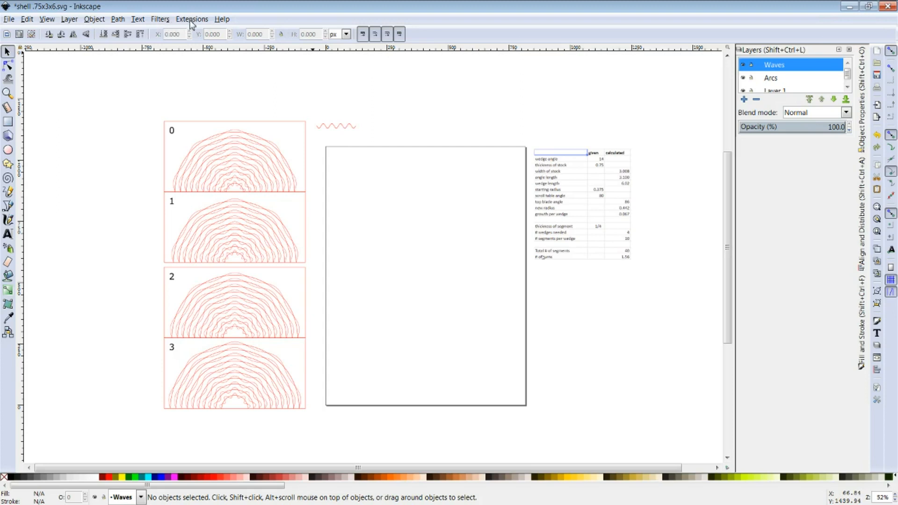
# Show the Pattern along Path extension settings (Single, stretched, Snake), move them aside and close.
pyautogui.click(192, 19)
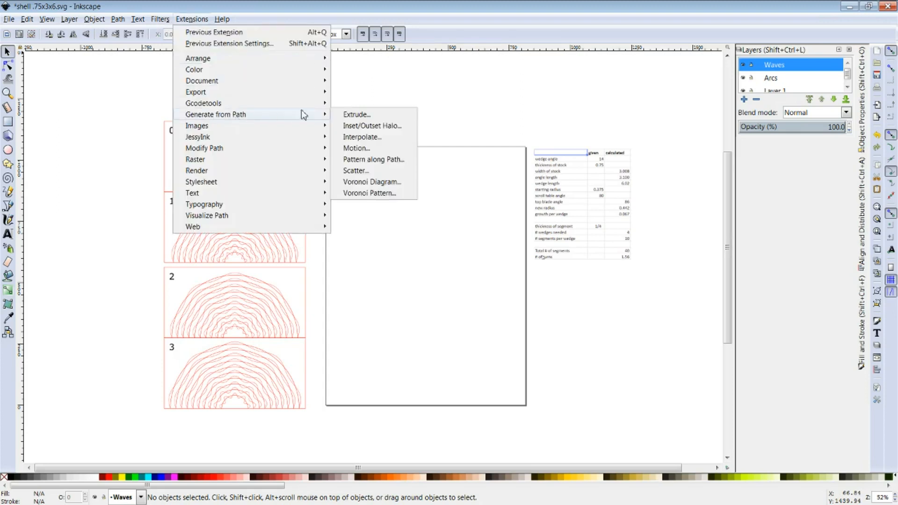
pyautogui.moveTo(374, 159)
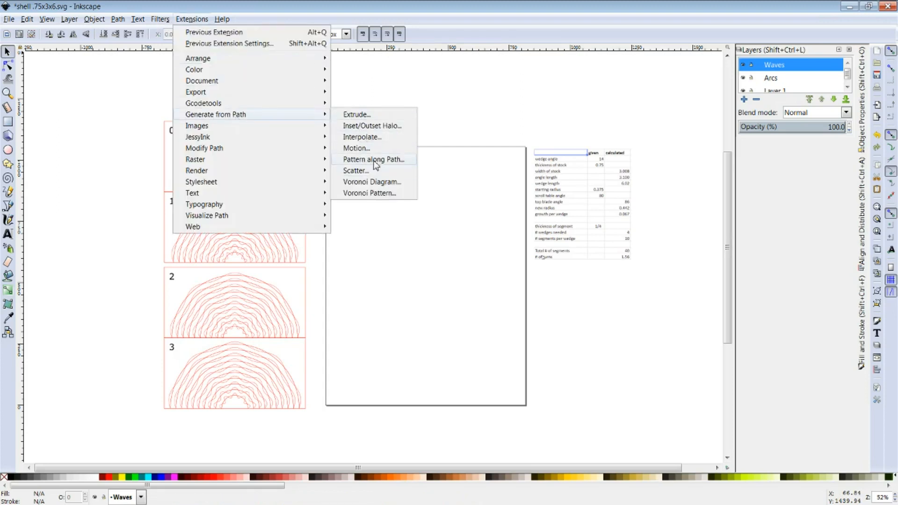
pyautogui.click(373, 159)
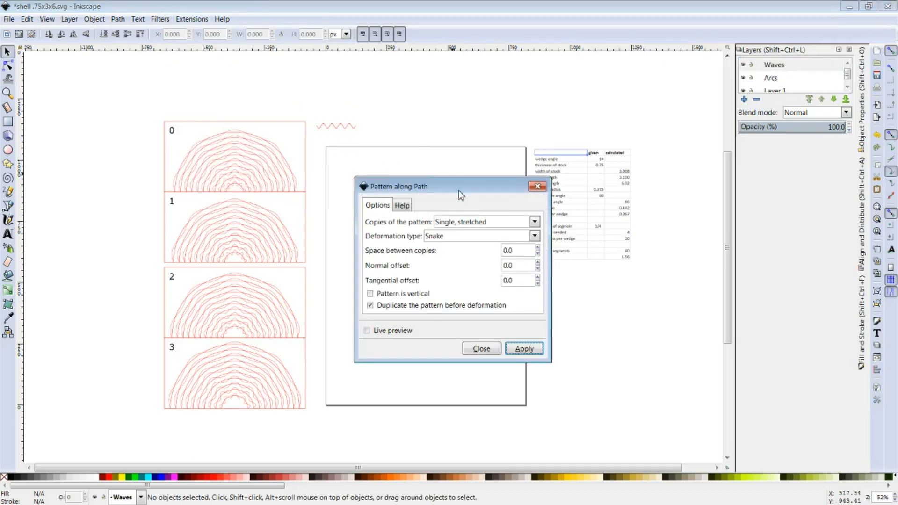
pyautogui.moveTo(461, 192); pyautogui.dragTo(621, 73)
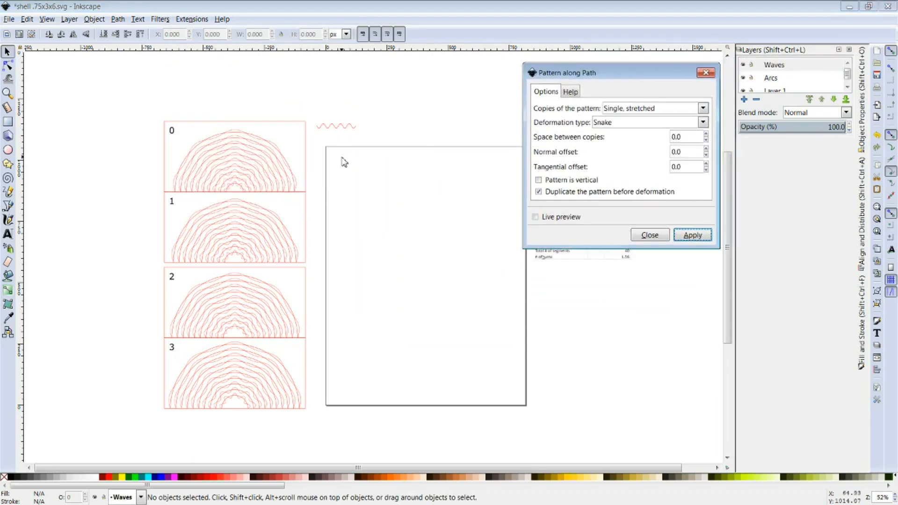
pyautogui.moveTo(353, 134)
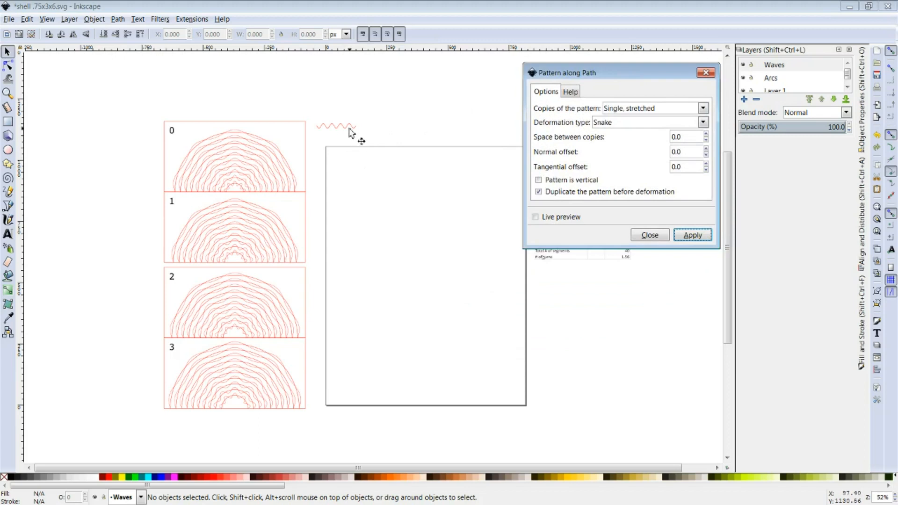
pyautogui.moveTo(655, 122)
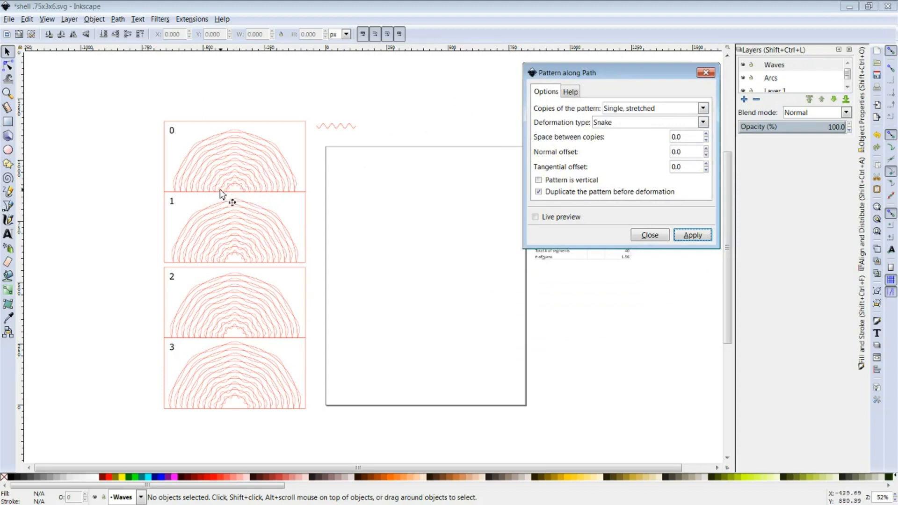
pyautogui.moveTo(233, 383)
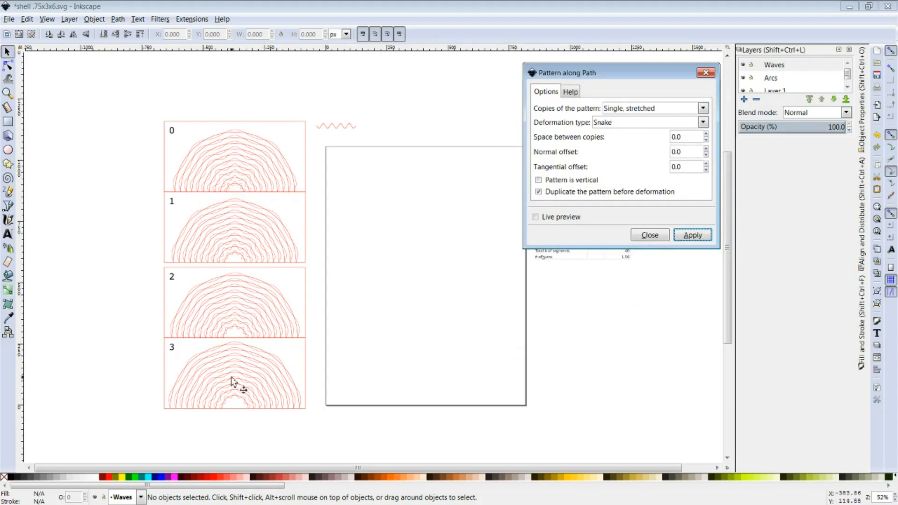
pyautogui.moveTo(607, 234)
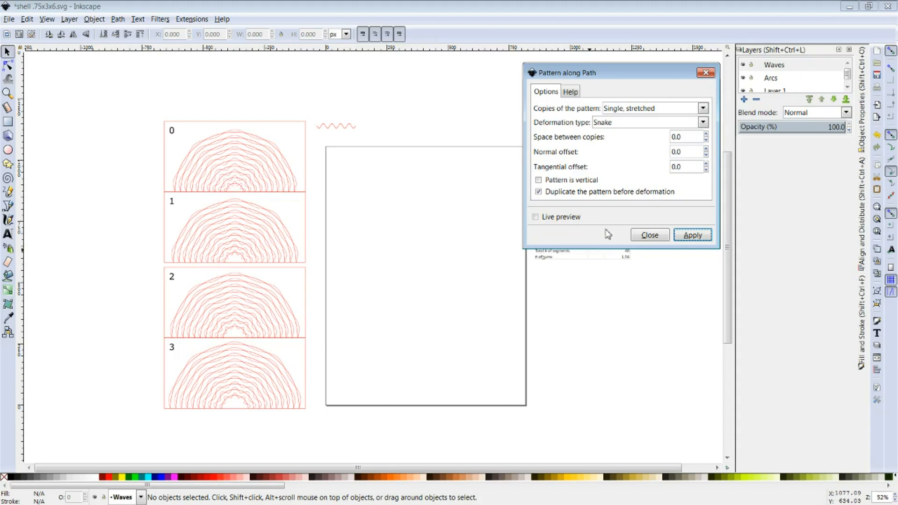
pyautogui.click(649, 235)
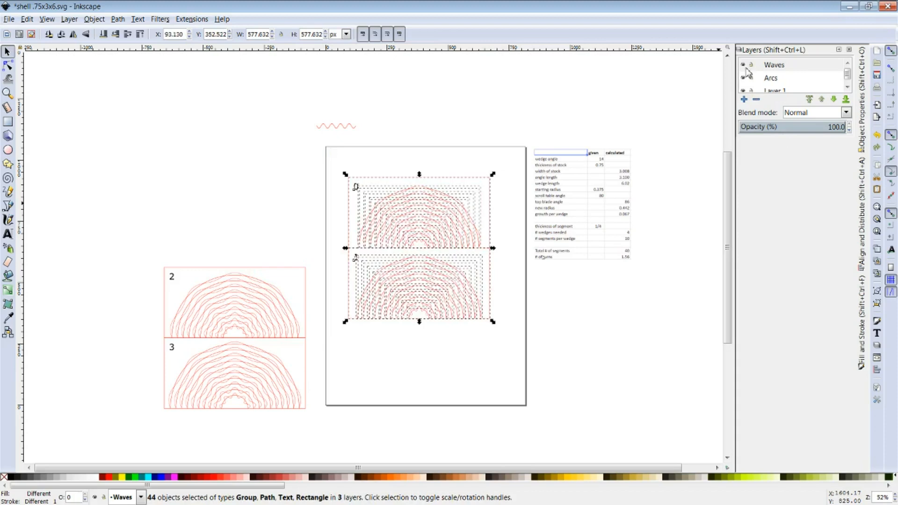
# Hide the Arcs layer so only the wavy outlines remain visible.
pyautogui.click(773, 64)
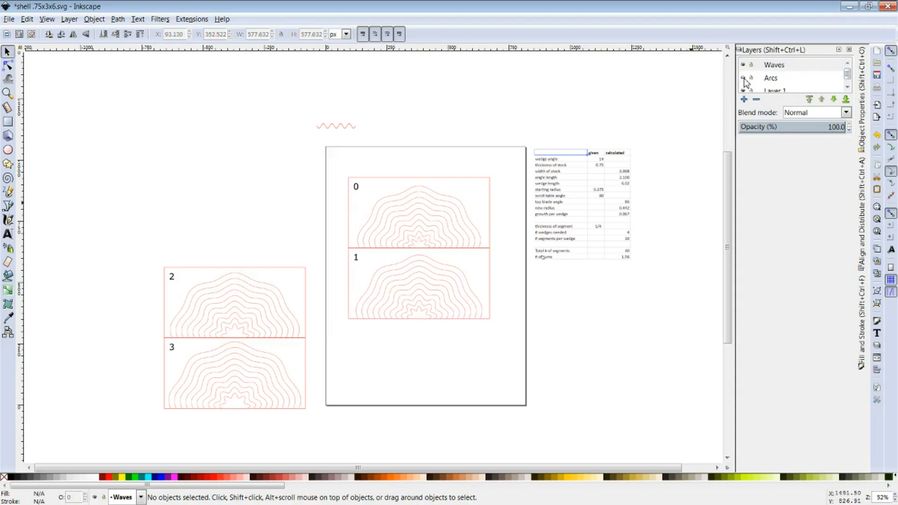
pyautogui.click(774, 64)
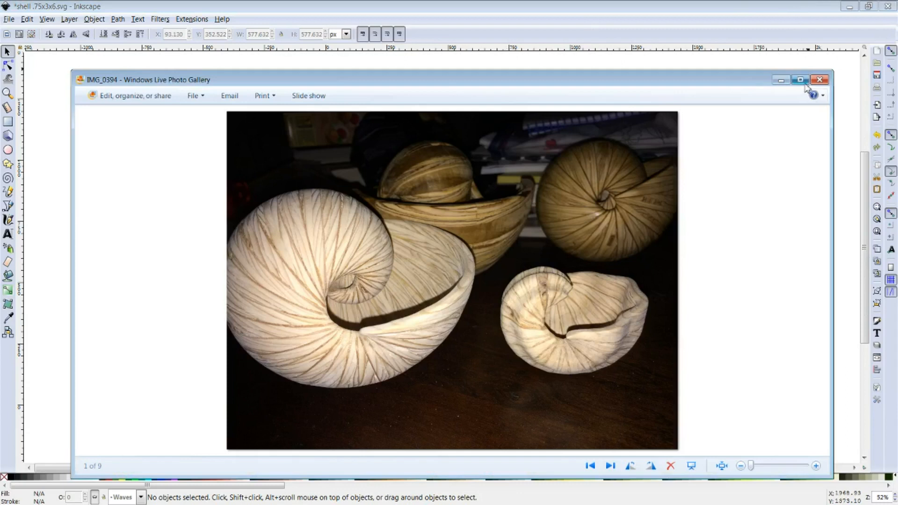
# Maximize the shell bowls reference photo to fill the screen.
pyautogui.click(799, 80)
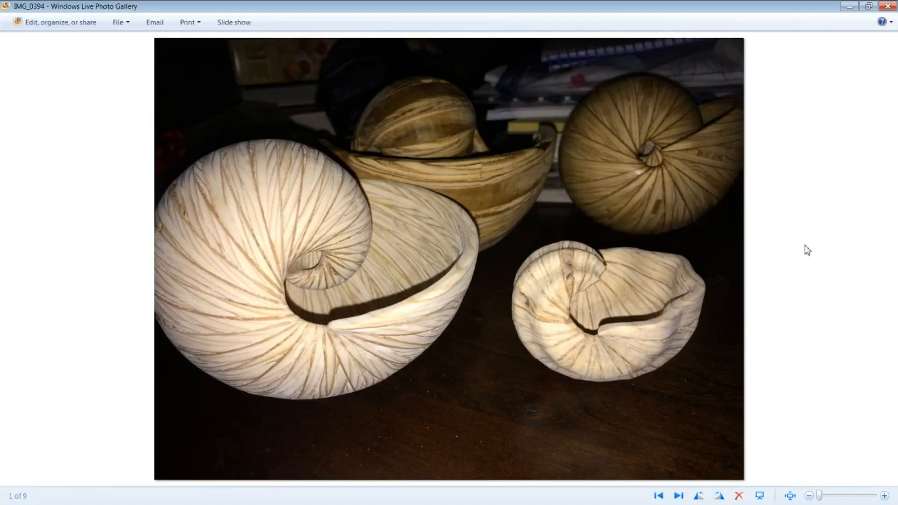
pyautogui.moveTo(807, 241)
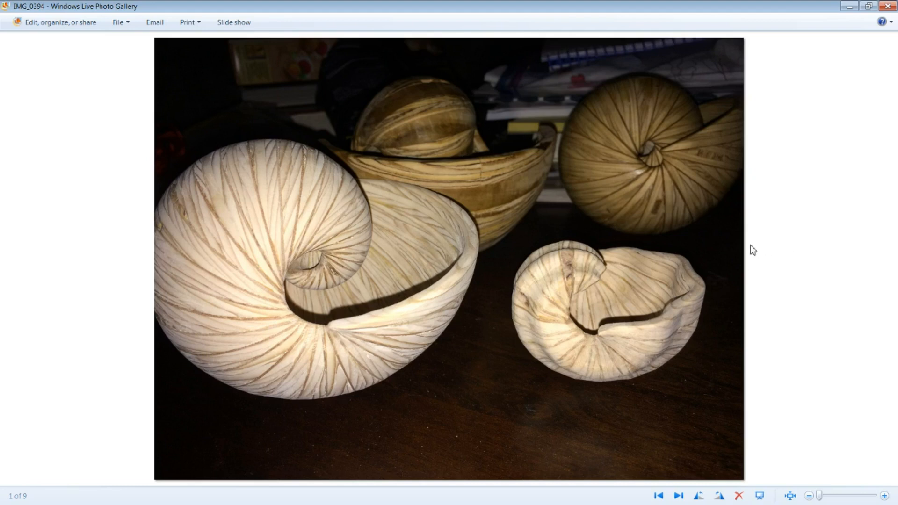
pyautogui.moveTo(777, 215)
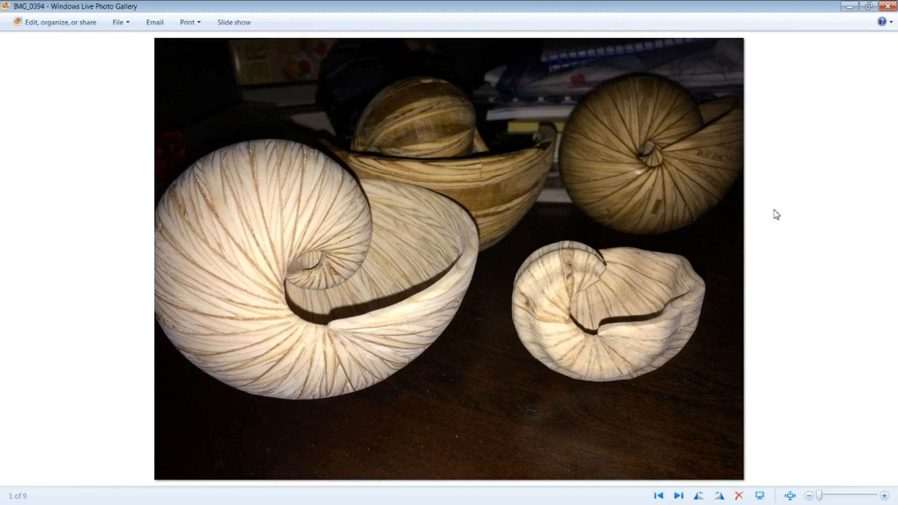